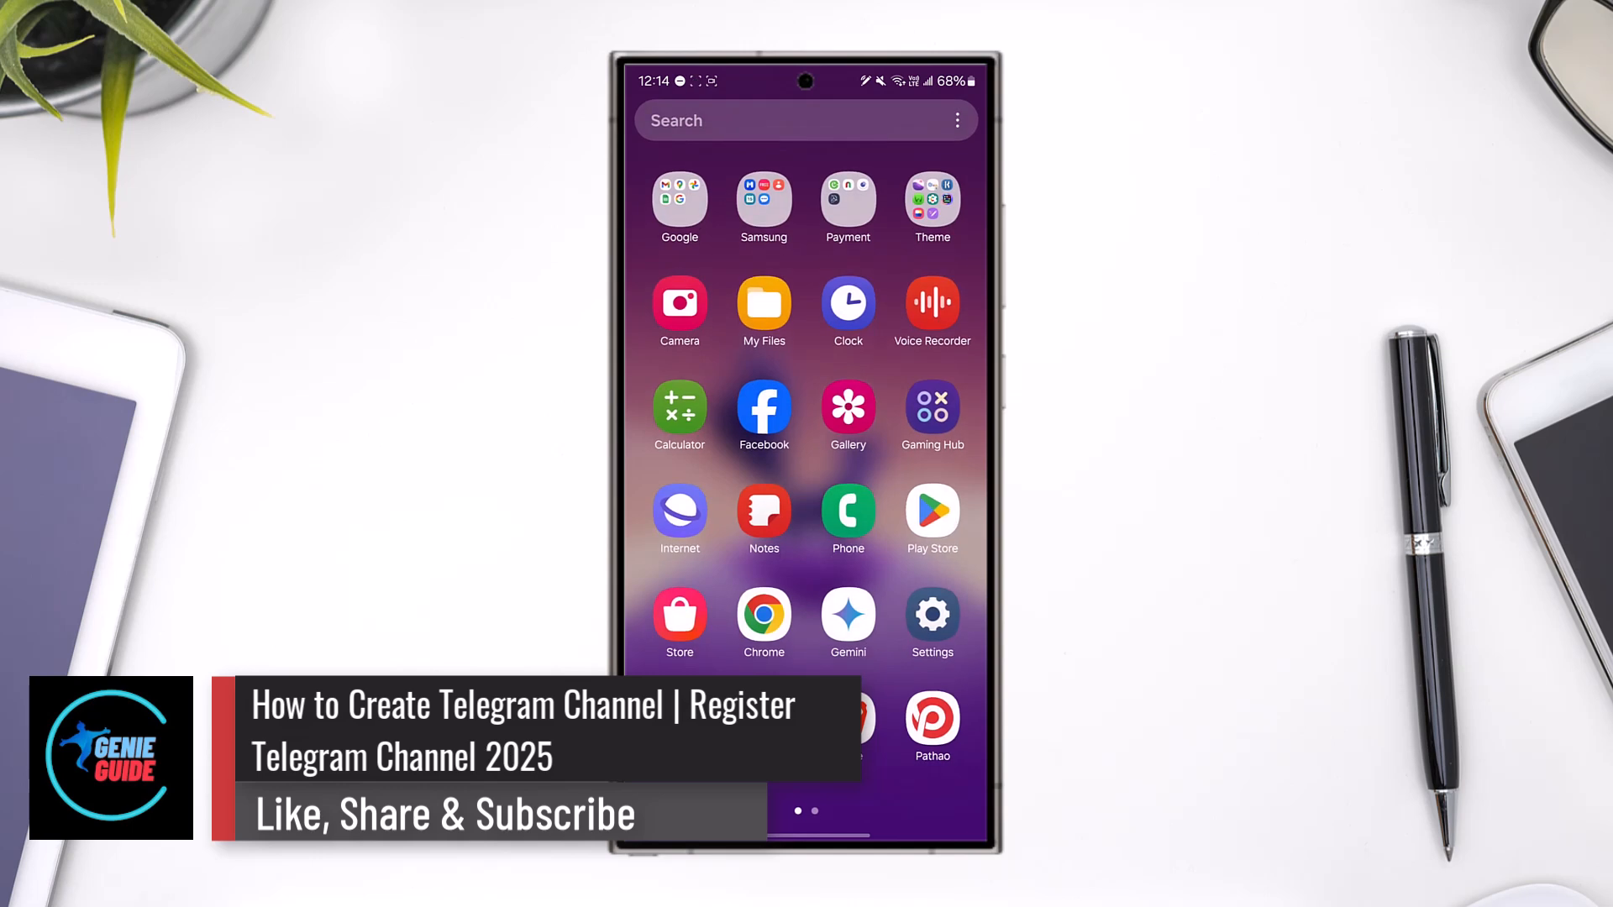
# - Launch Telegram from the second page of the app drawer
pyautogui.hscroll(-3)
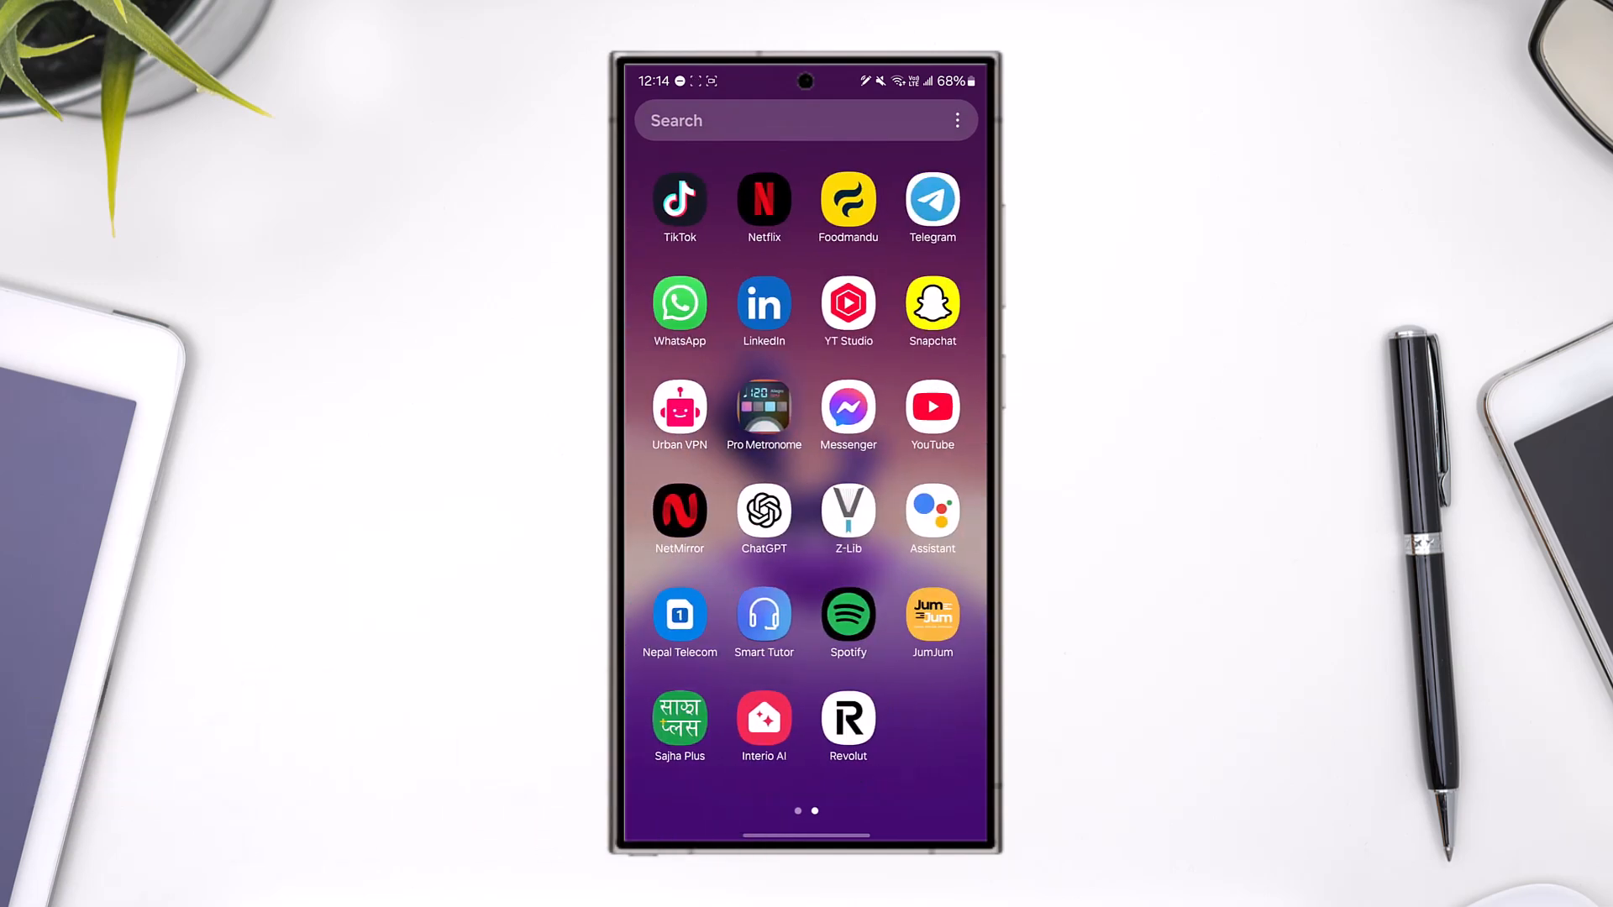
pyautogui.click(931, 199)
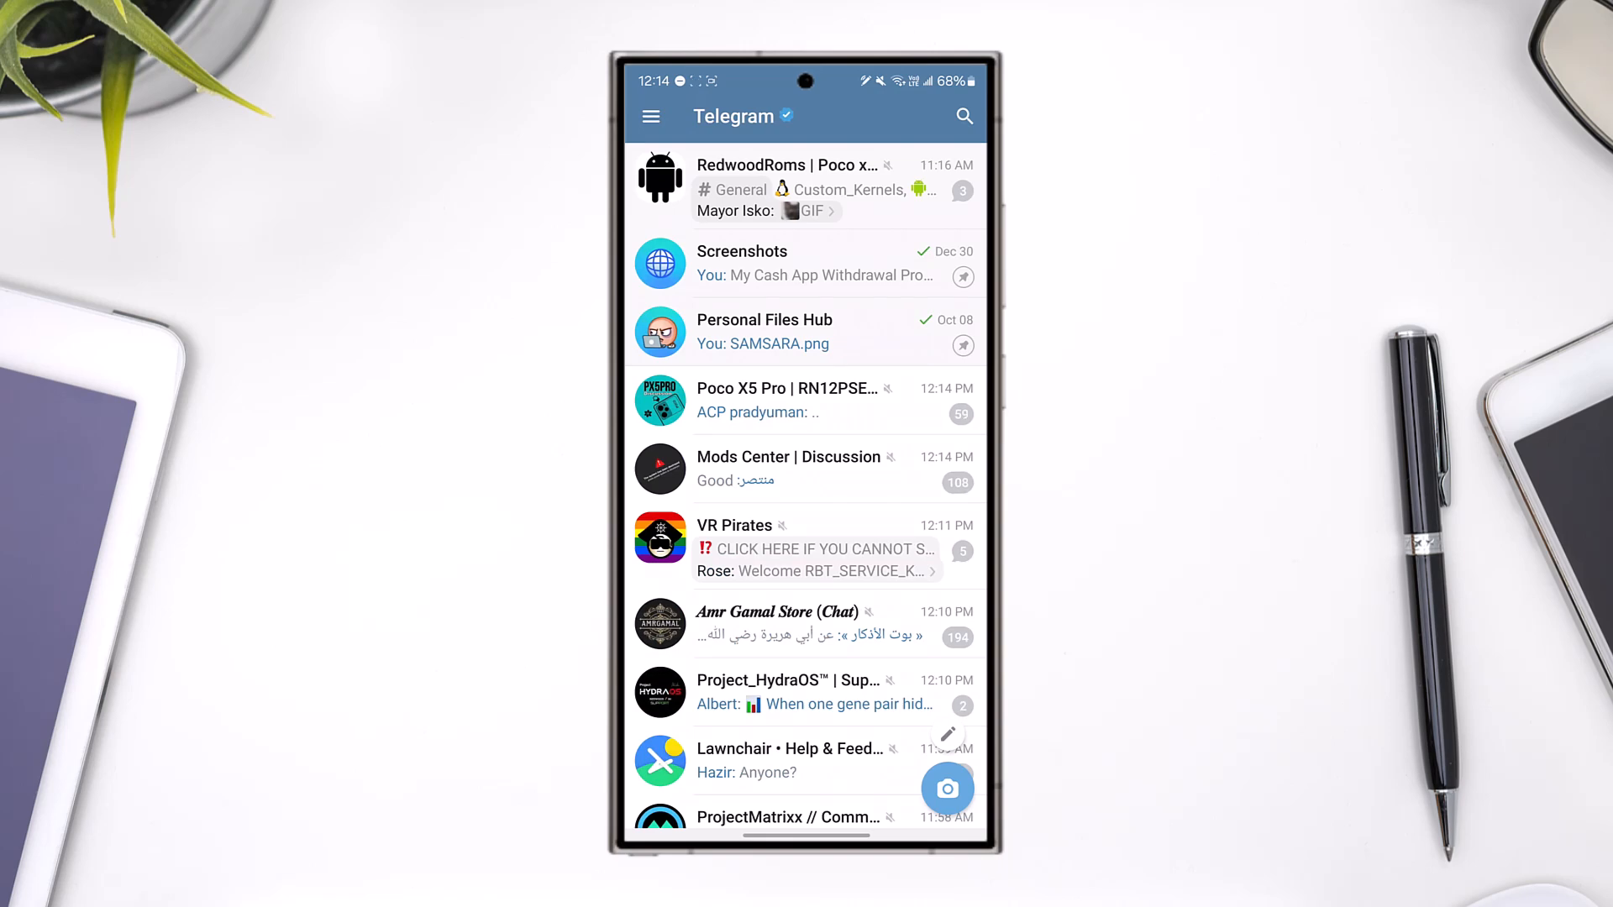
# - Scroll the chat list and open the New Message screen via the pencil button
pyautogui.scroll(-3)
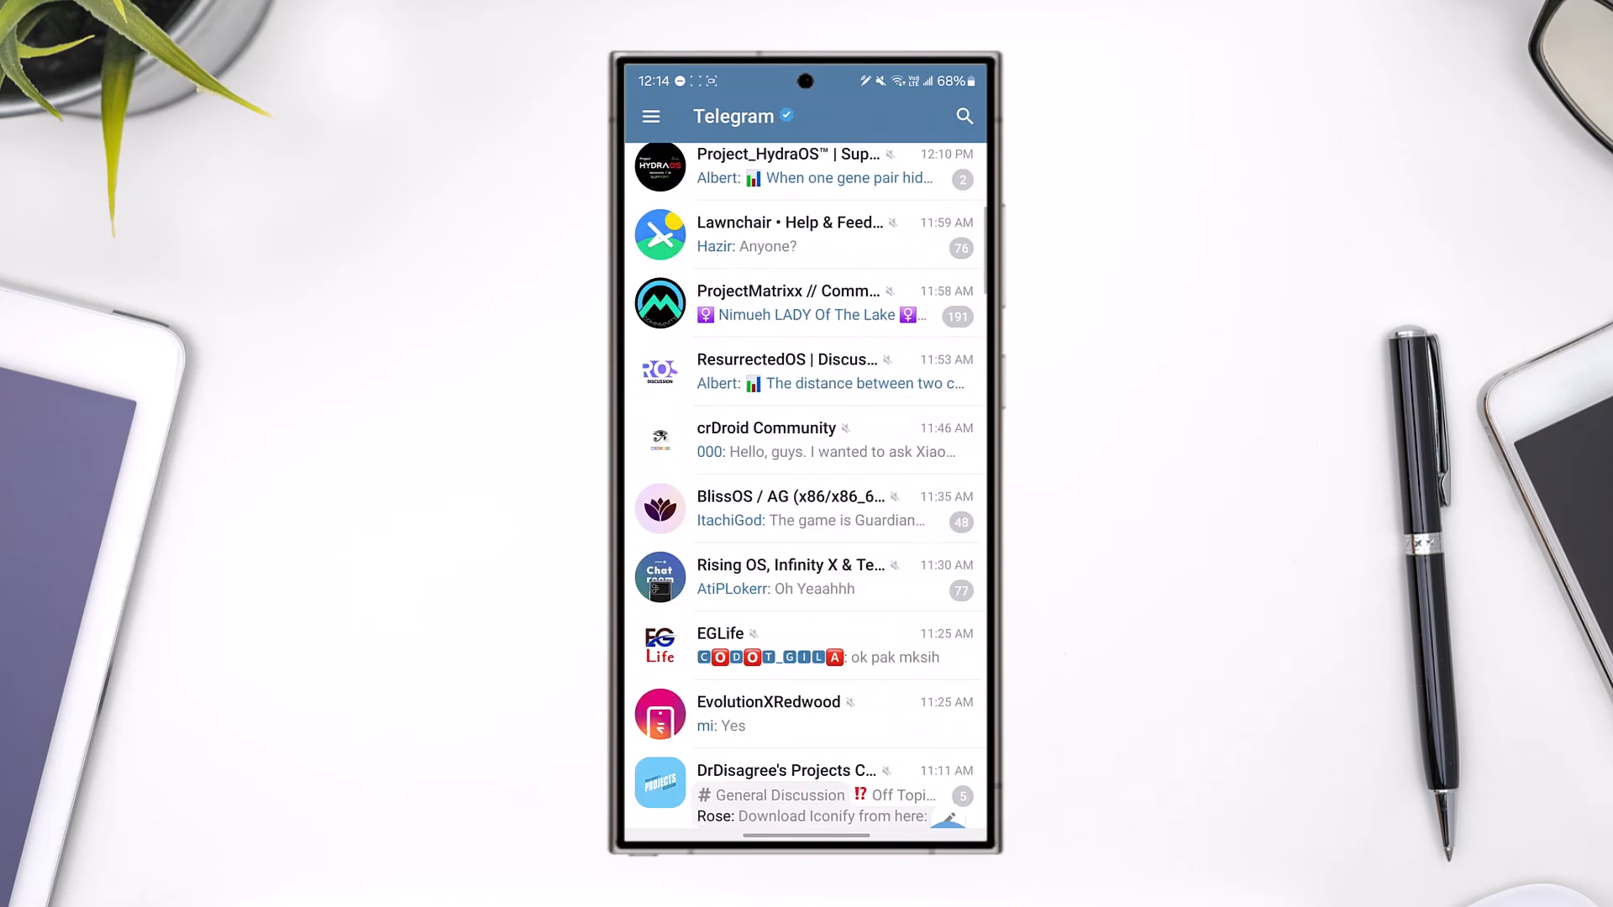
pyautogui.scroll(-3)
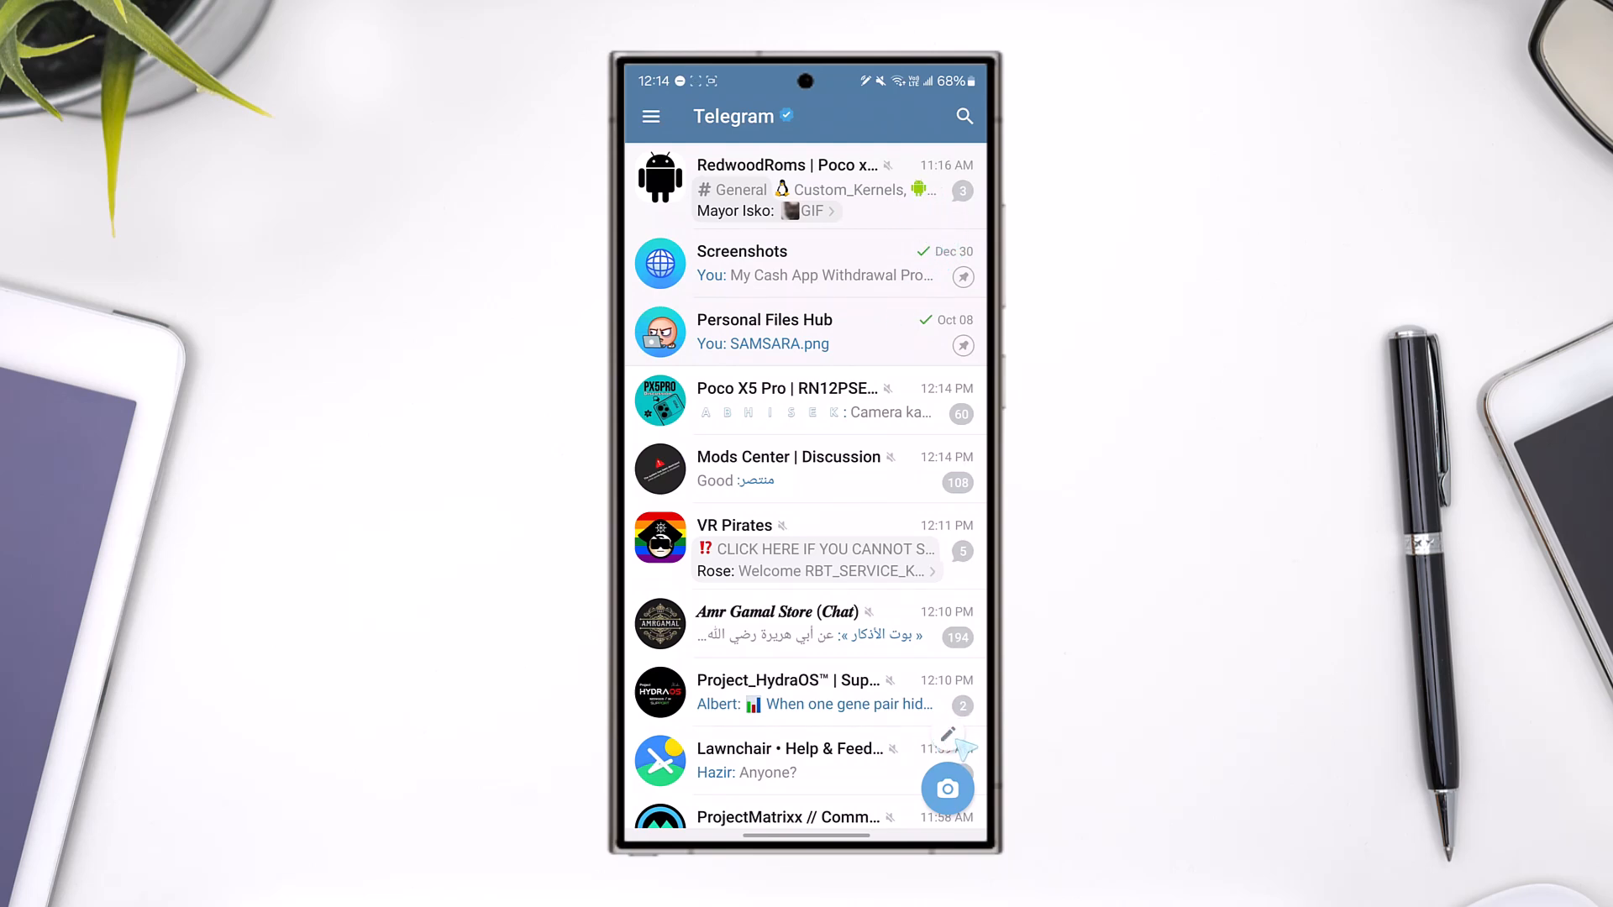
pyautogui.click(948, 787)
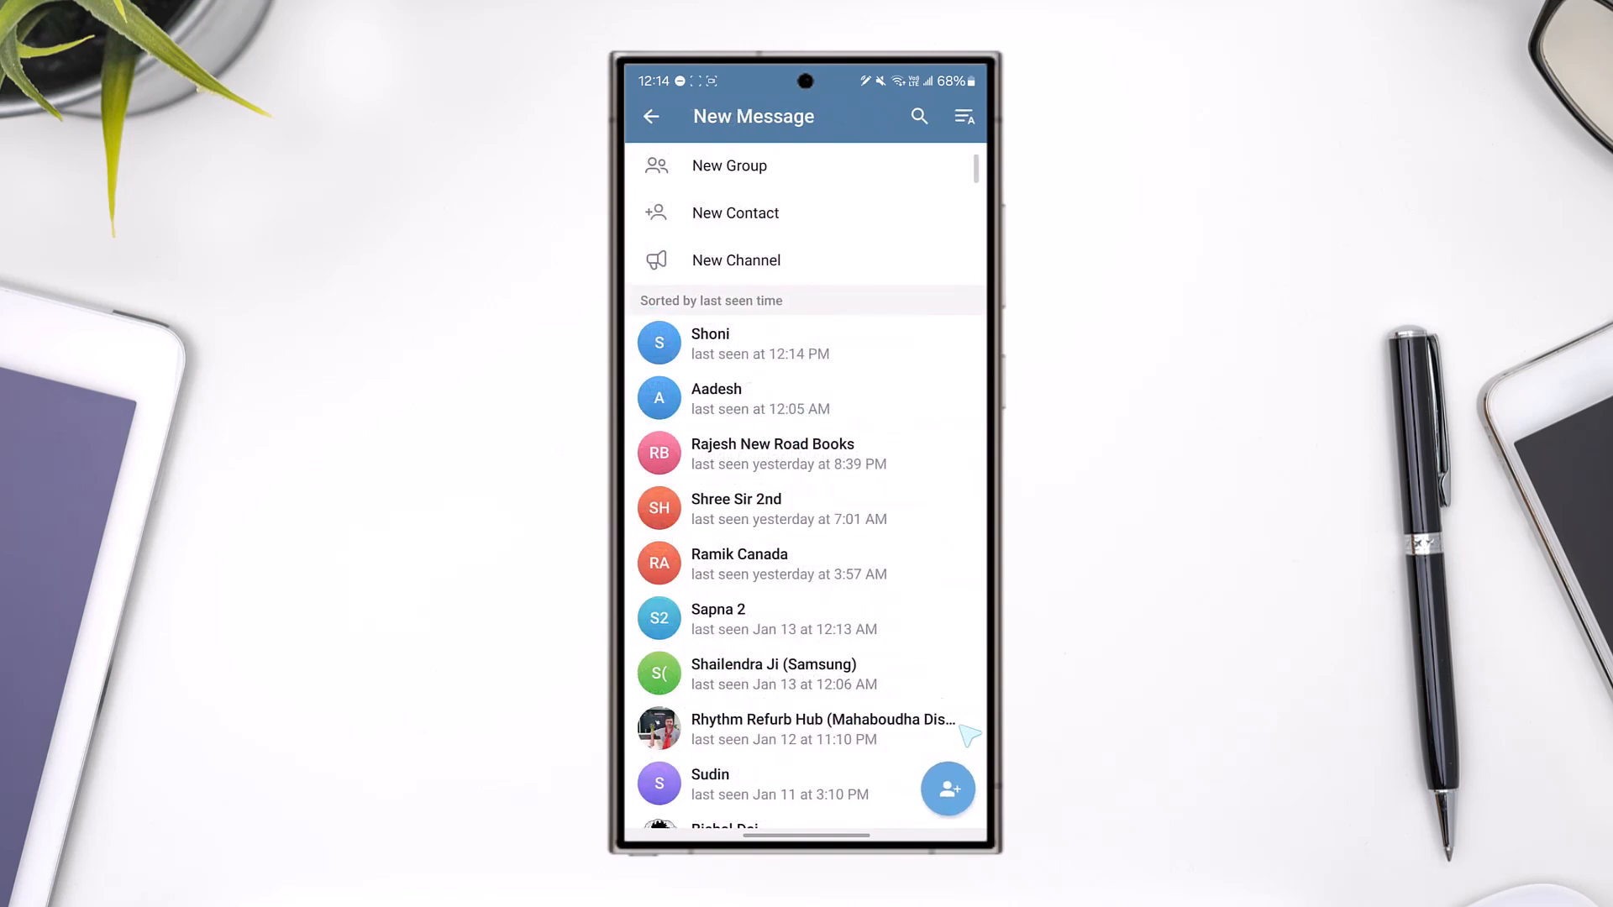
pyautogui.moveTo(828, 182)
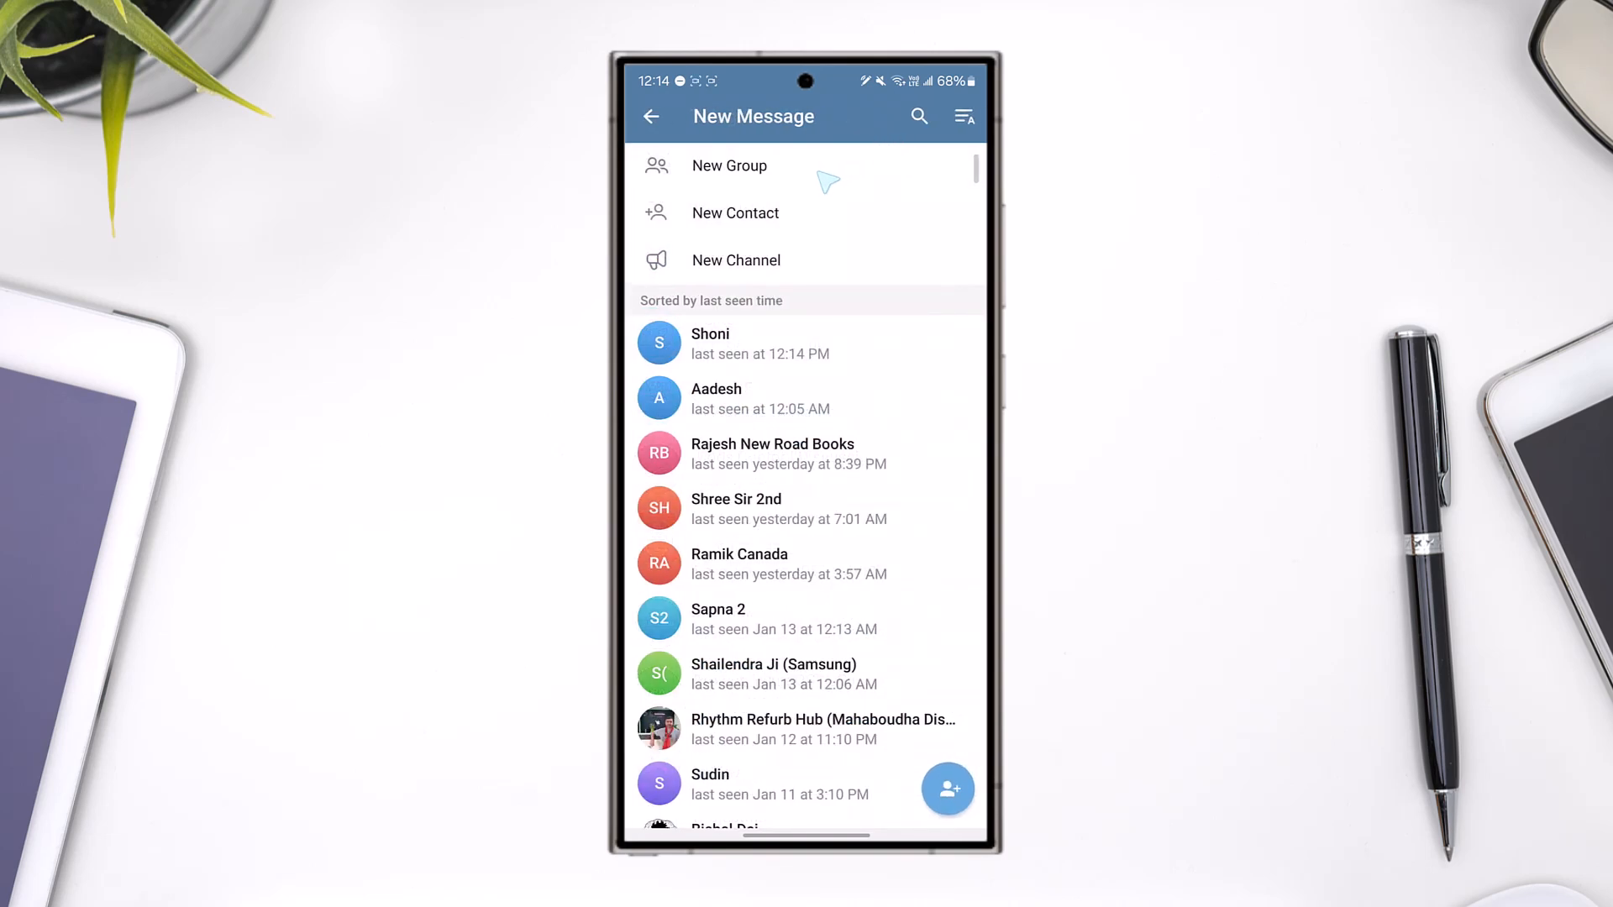
pyautogui.moveTo(803, 261)
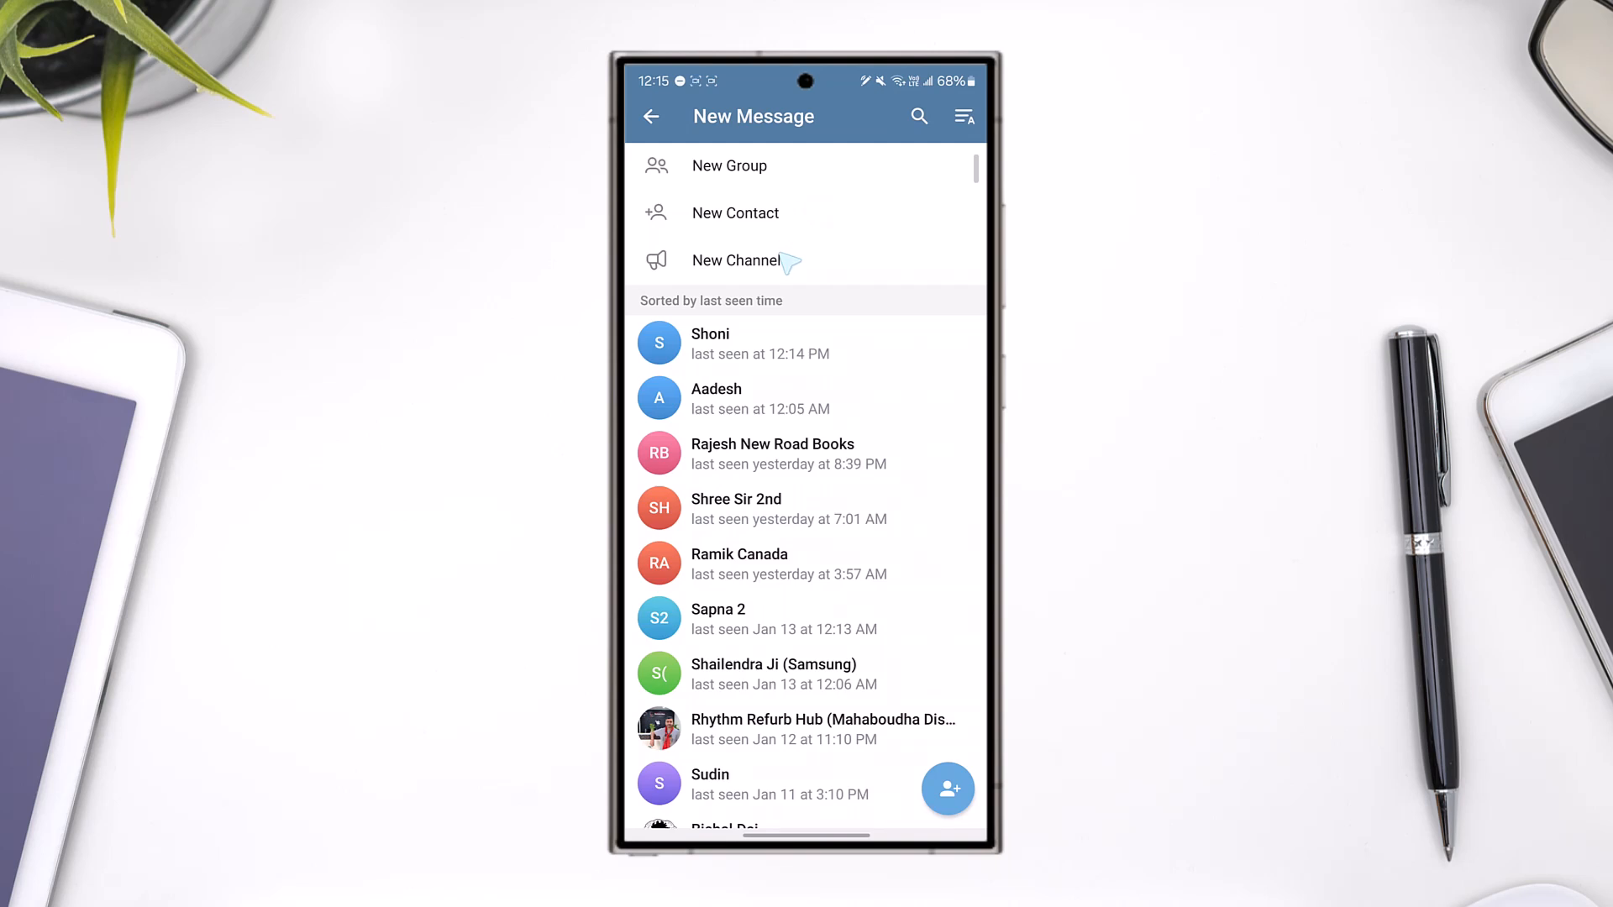
pyautogui.moveTo(806, 286)
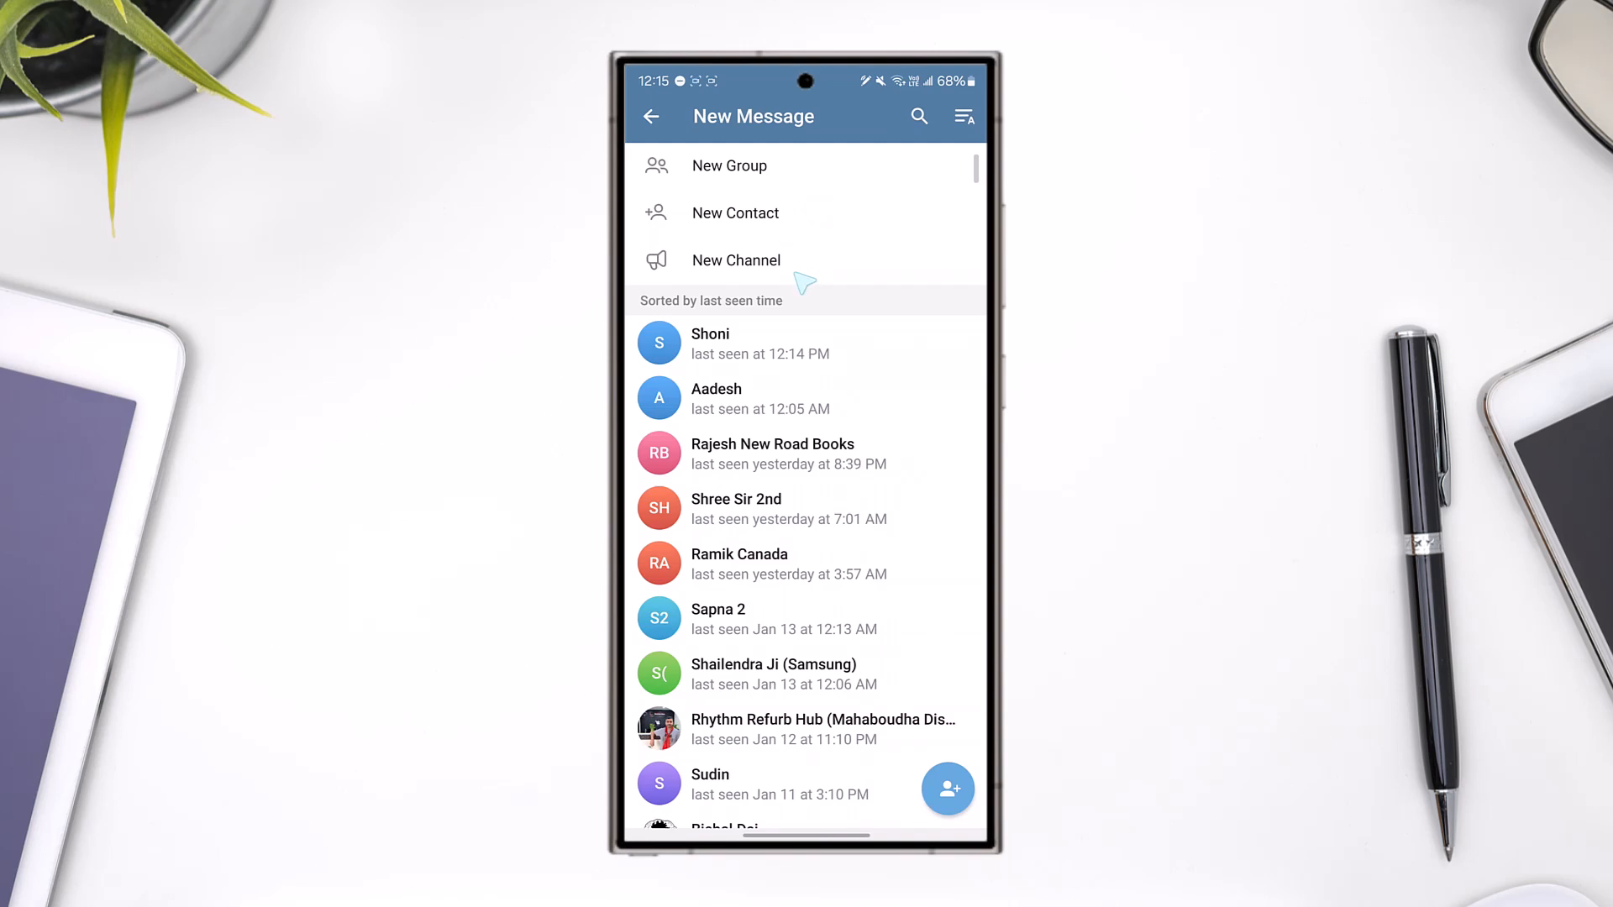
pyautogui.moveTo(801, 271)
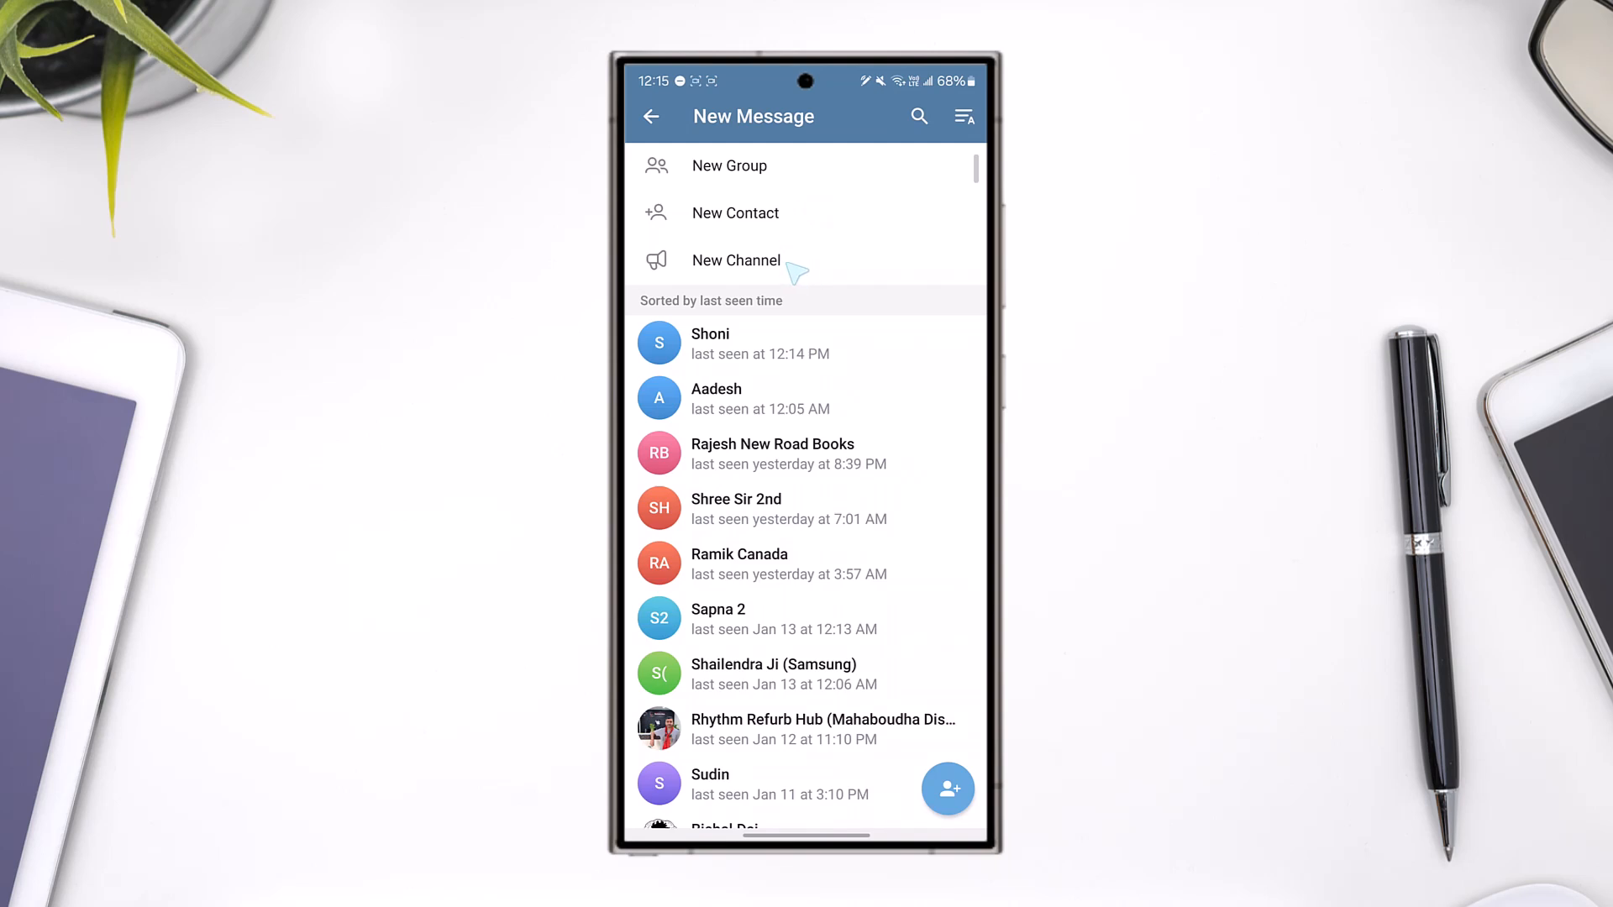
# - Choose New Channel to see the channel introduction
pyautogui.click(736, 260)
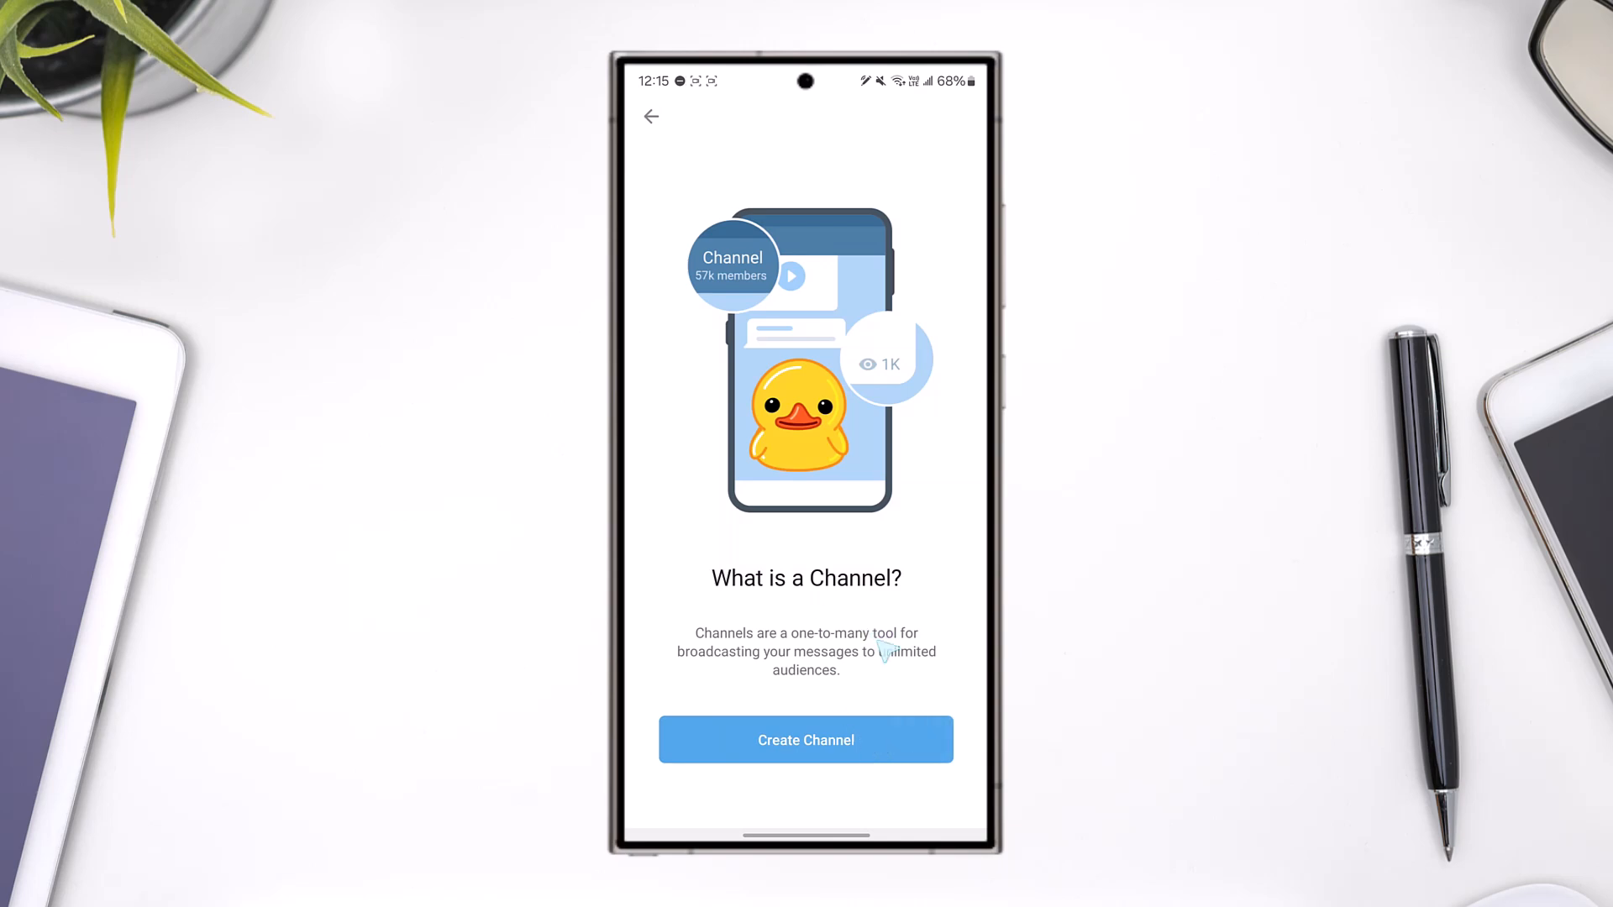
# - Start channel creation, name it 'Demo', and confirm the name
pyautogui.click(806, 739)
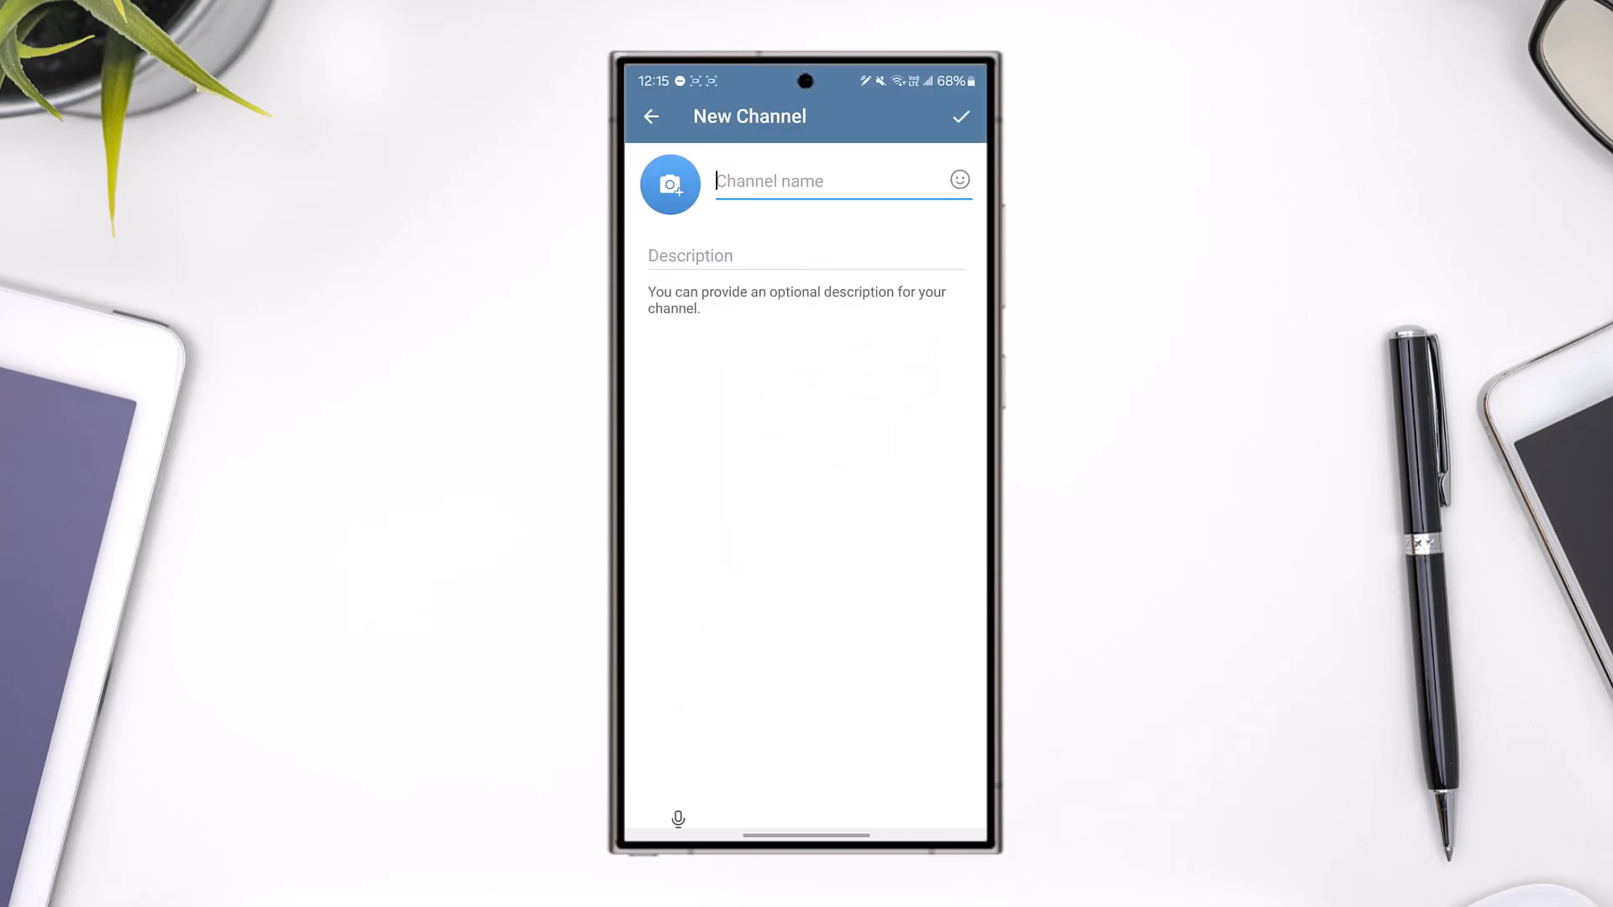
pyautogui.click(802, 181)
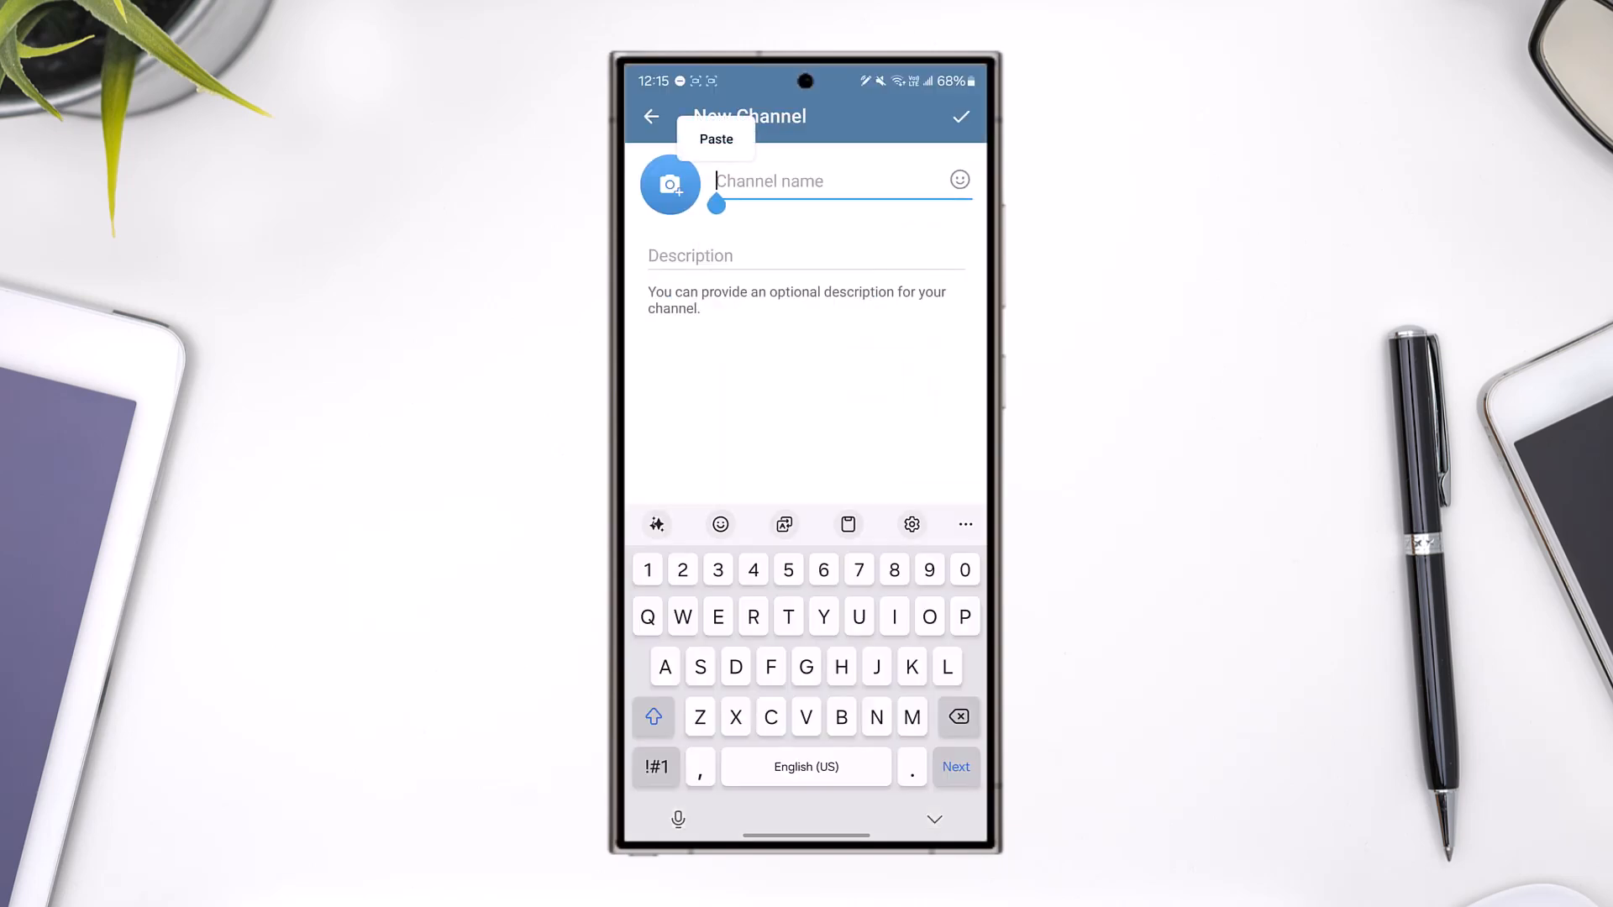
pyautogui.write('Demo')
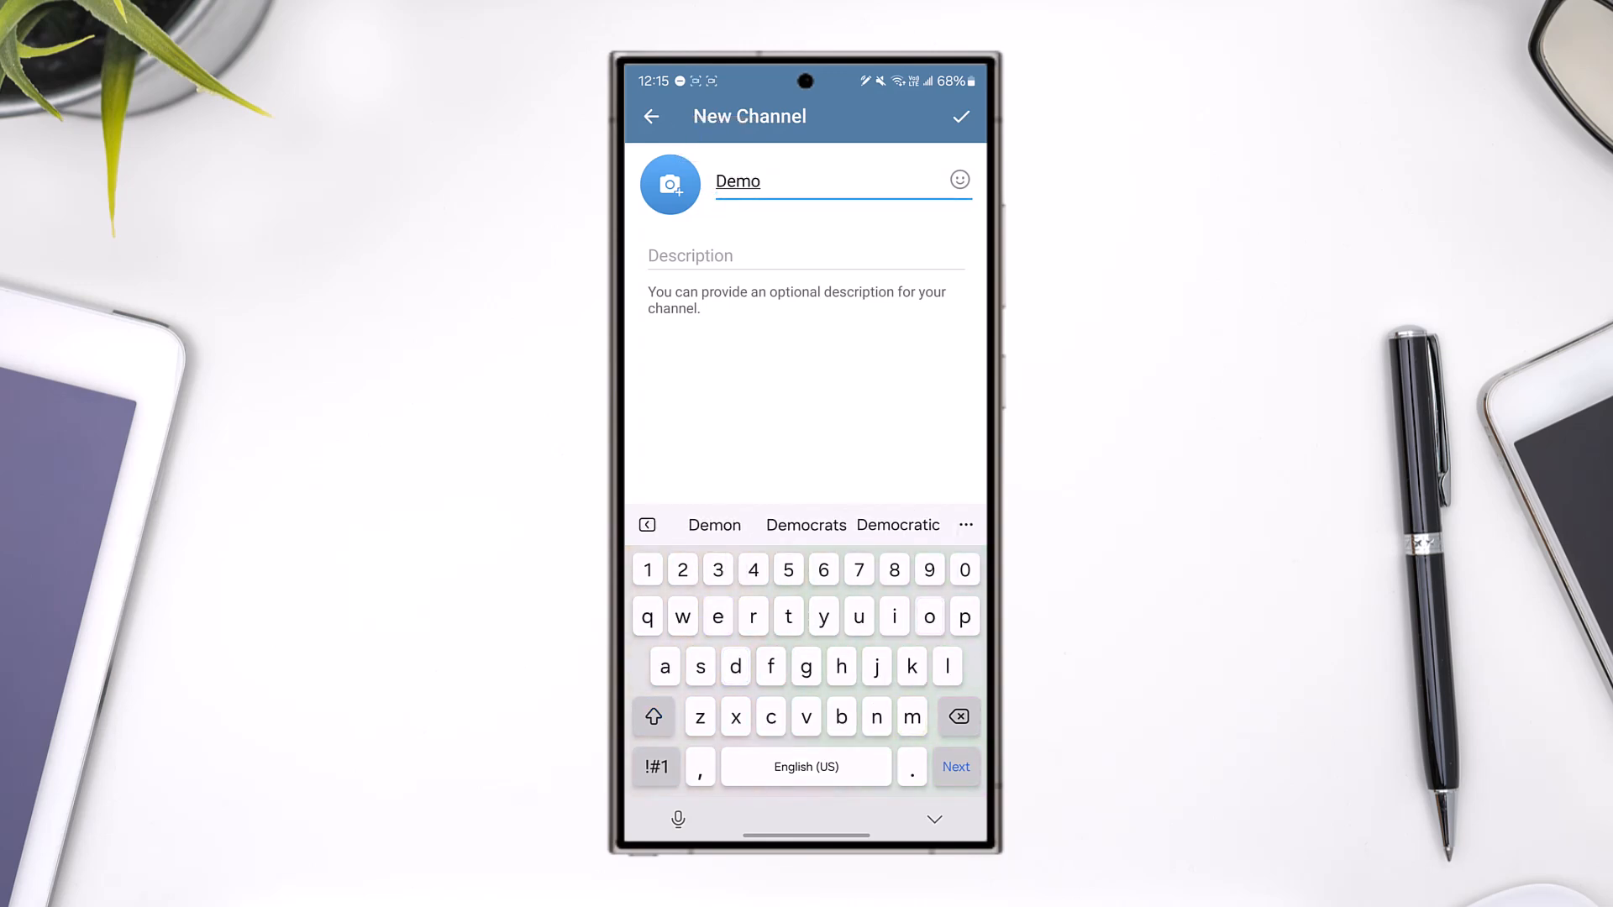
pyautogui.click(934, 819)
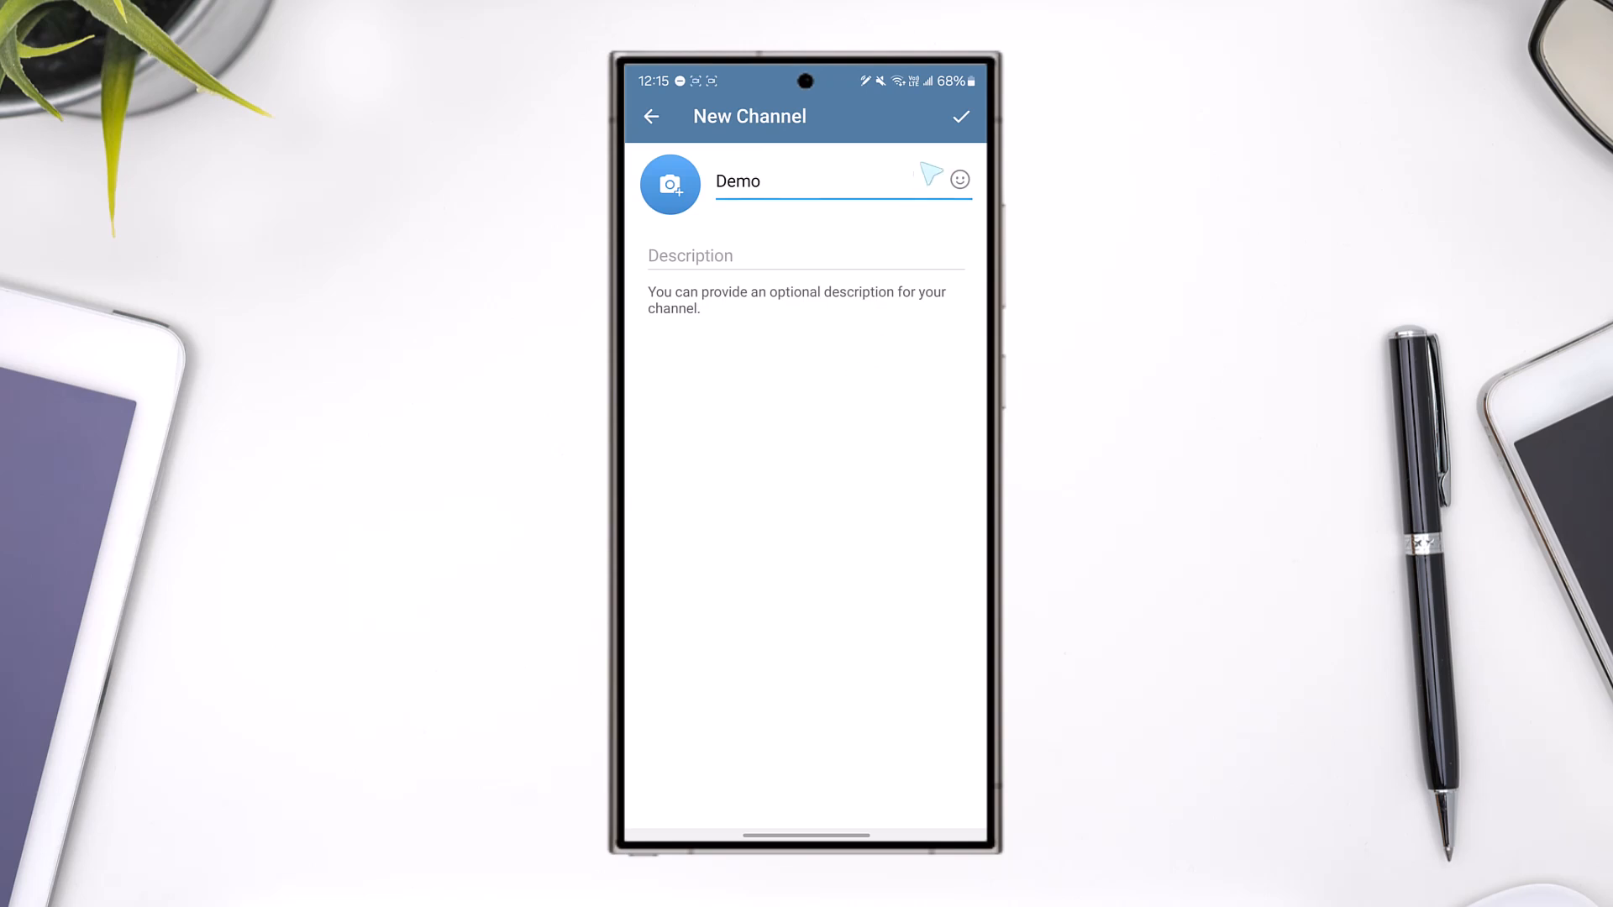
pyautogui.click(960, 116)
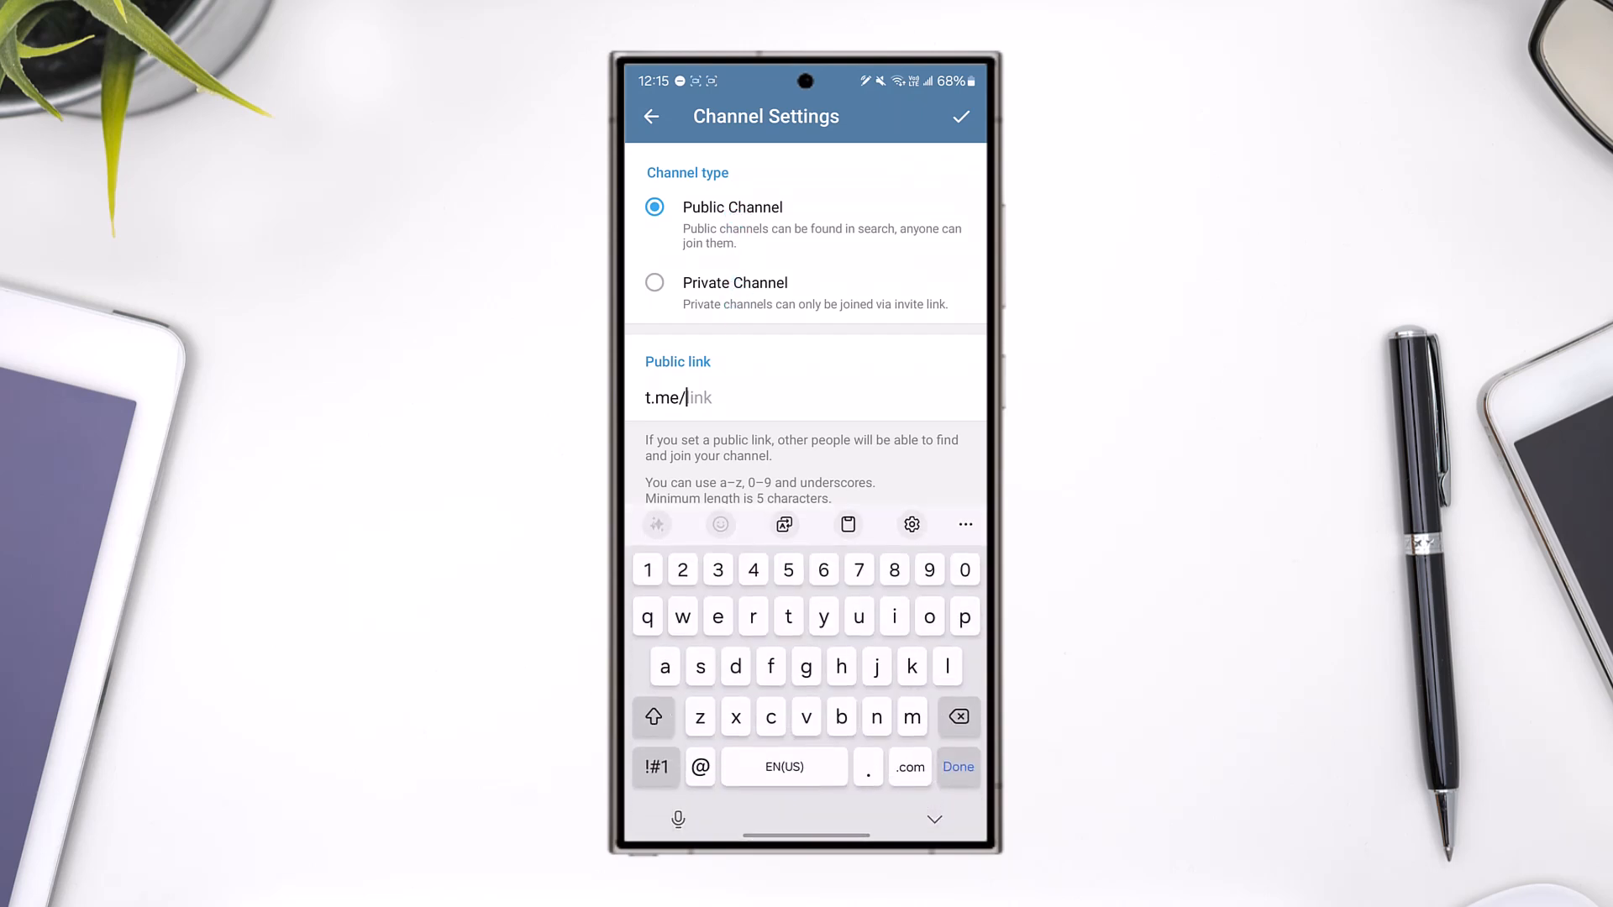
# - Enter the available public link demo12345js and confirm to create the channel
pyautogui.write('demo')
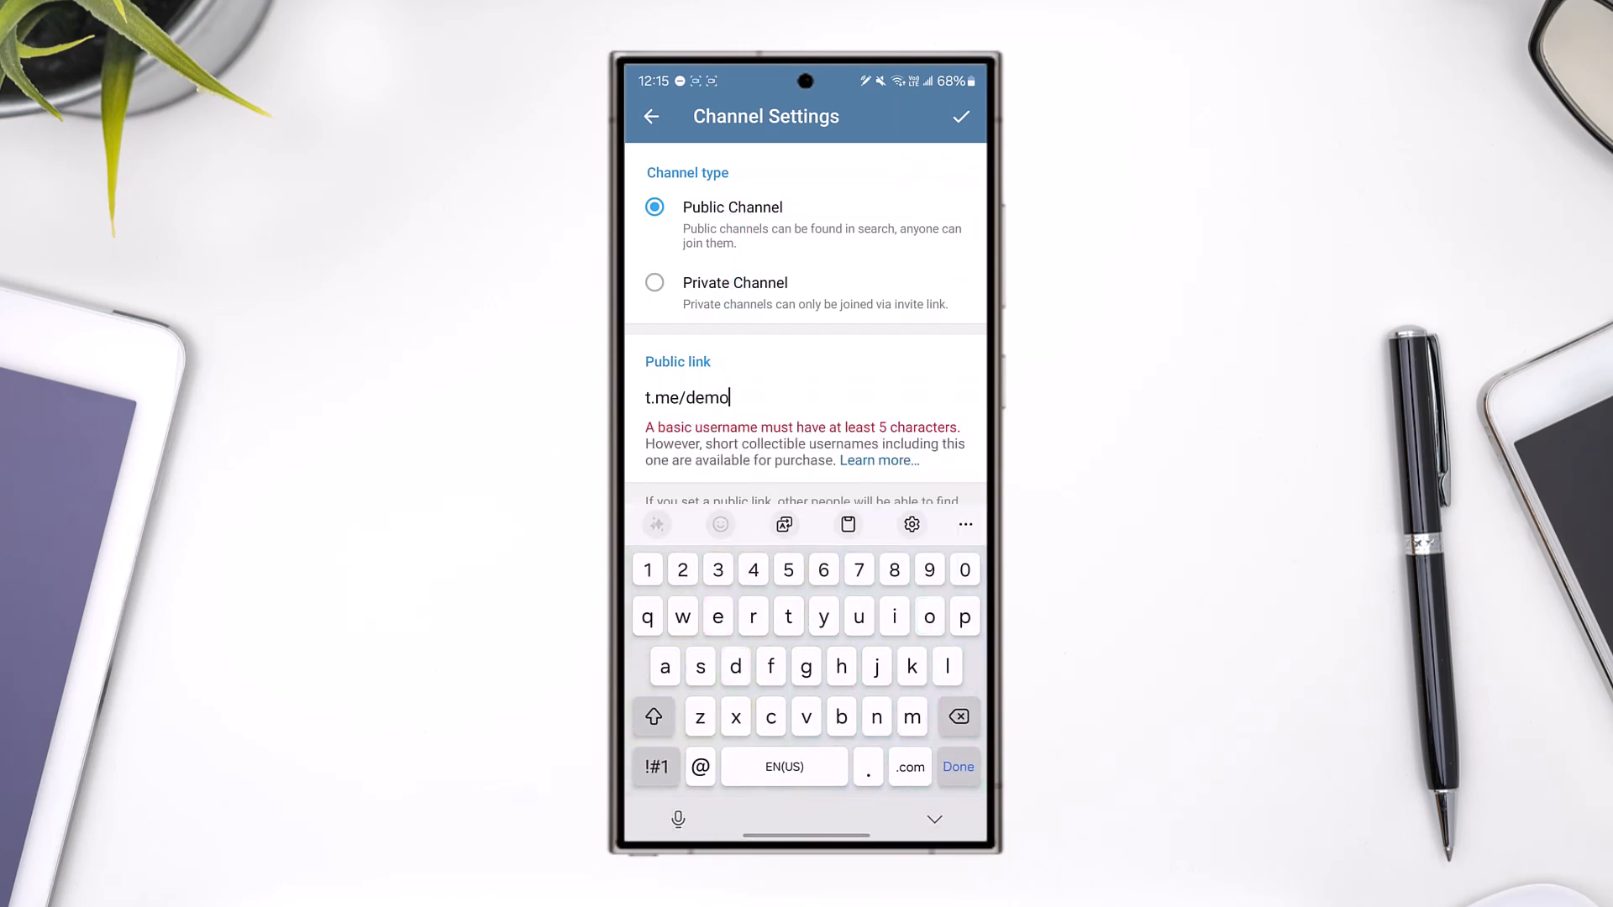
pyautogui.write('12345')
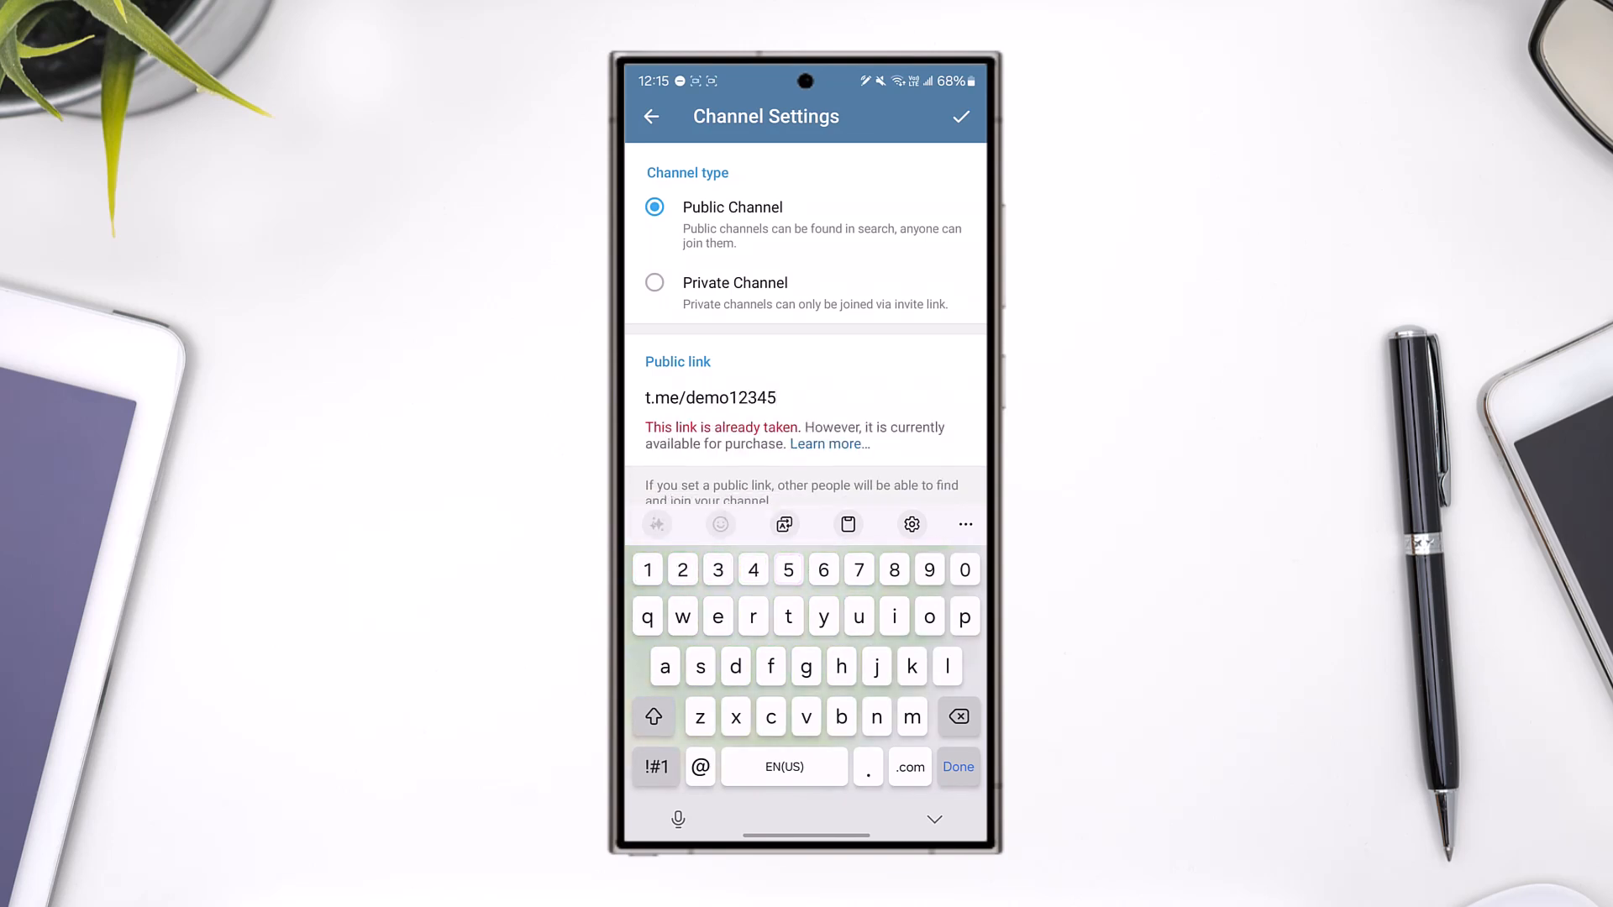
pyautogui.write('js')
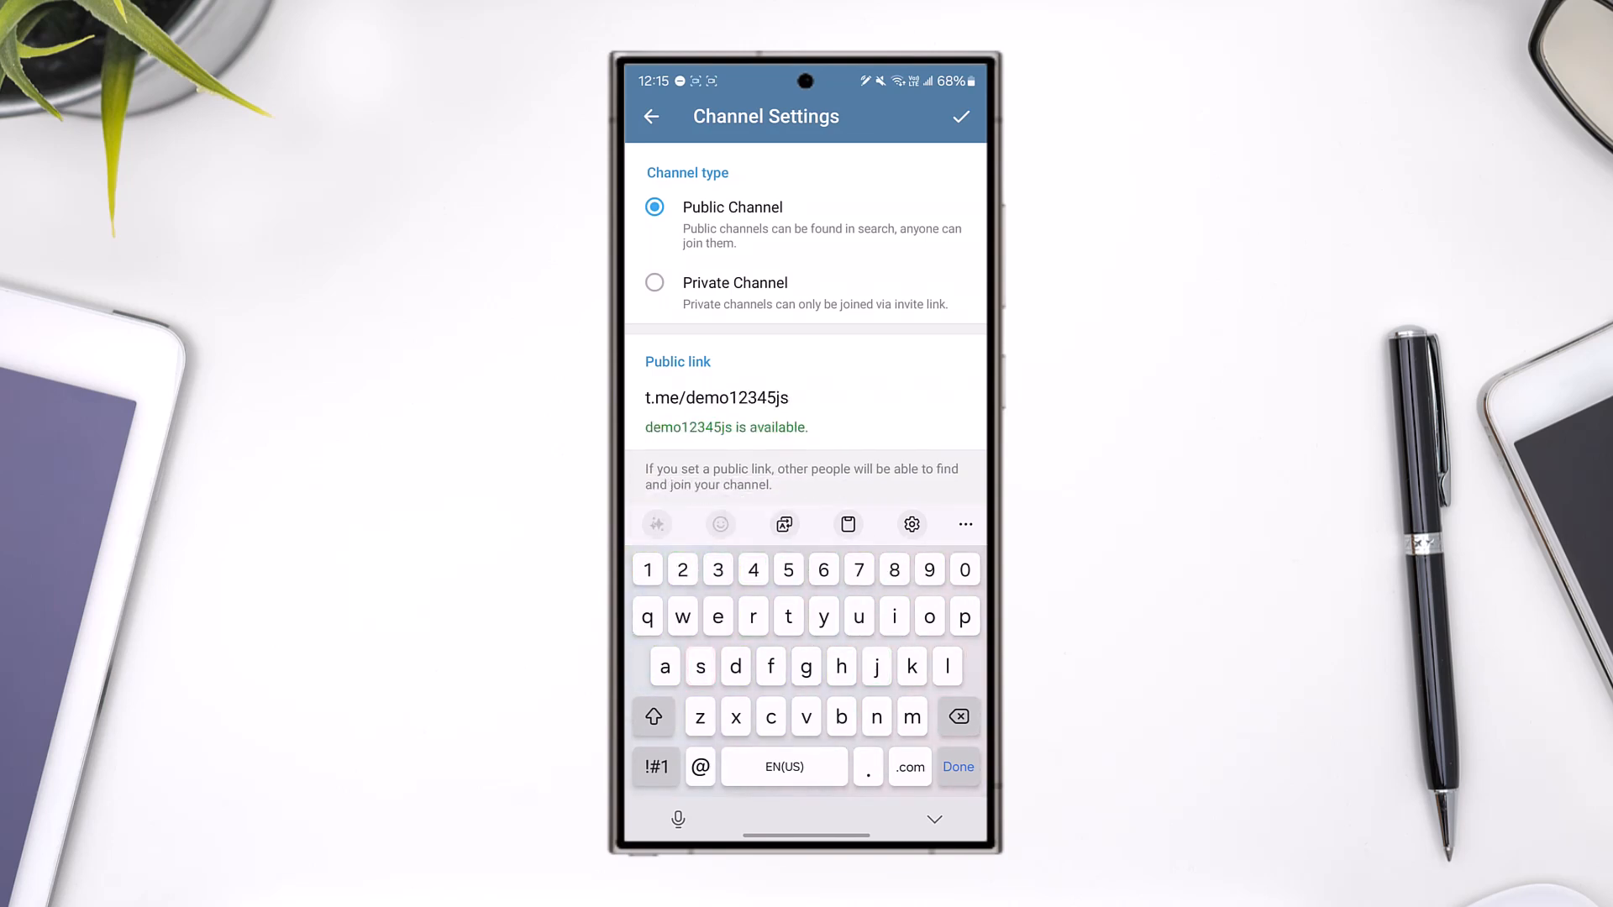
pyautogui.click(956, 766)
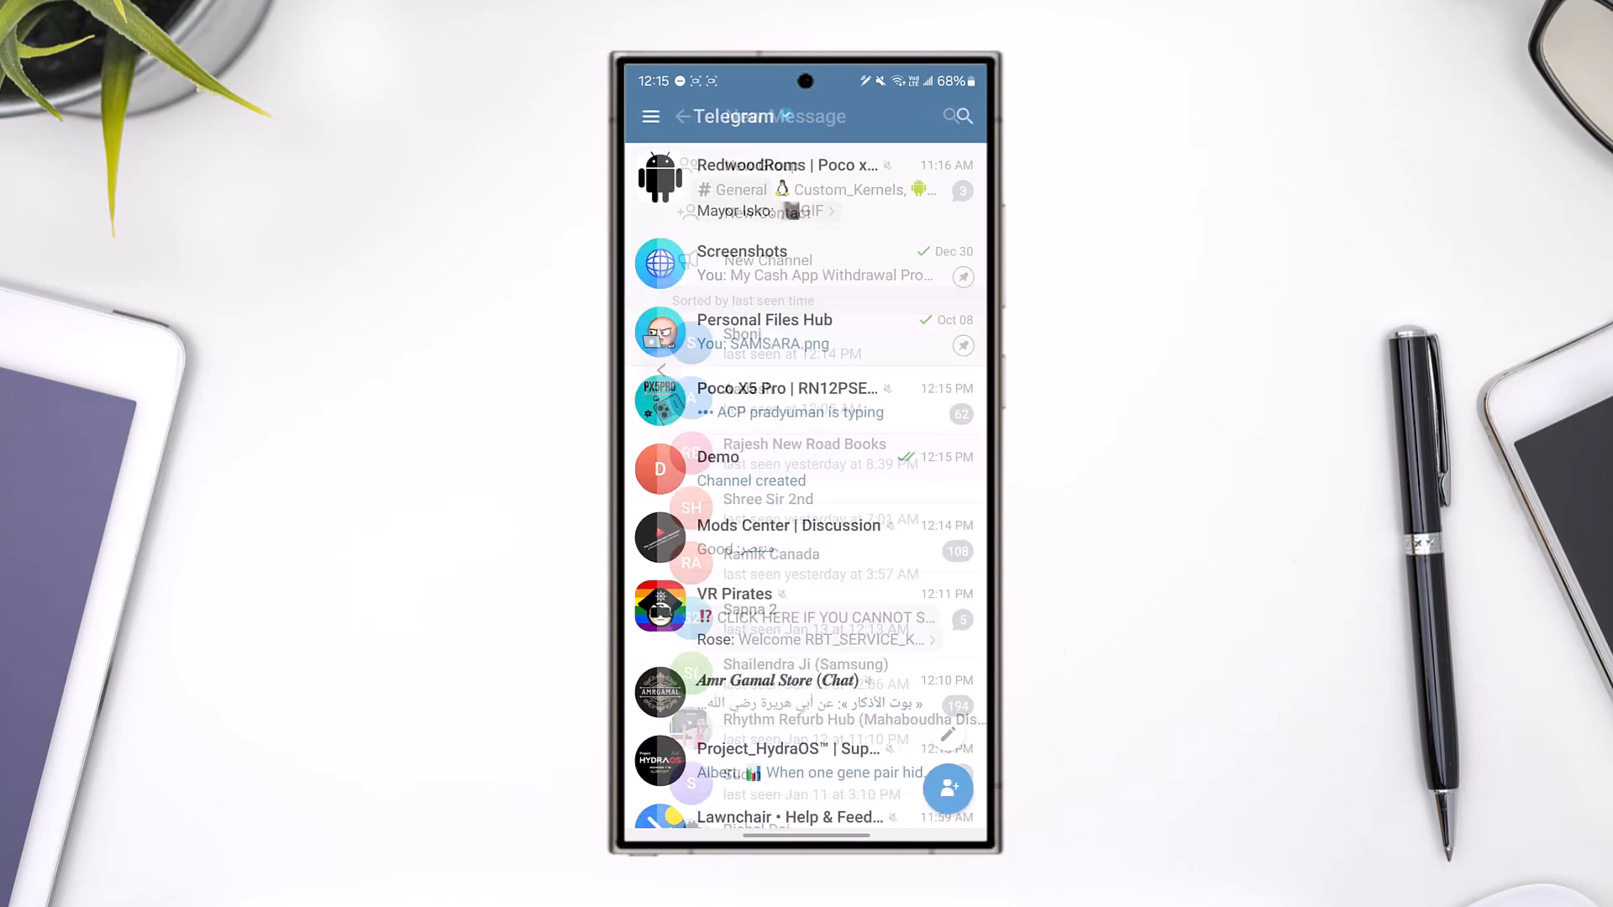
# - Exit Telegram to the Android home screen
pyautogui.press('Home')
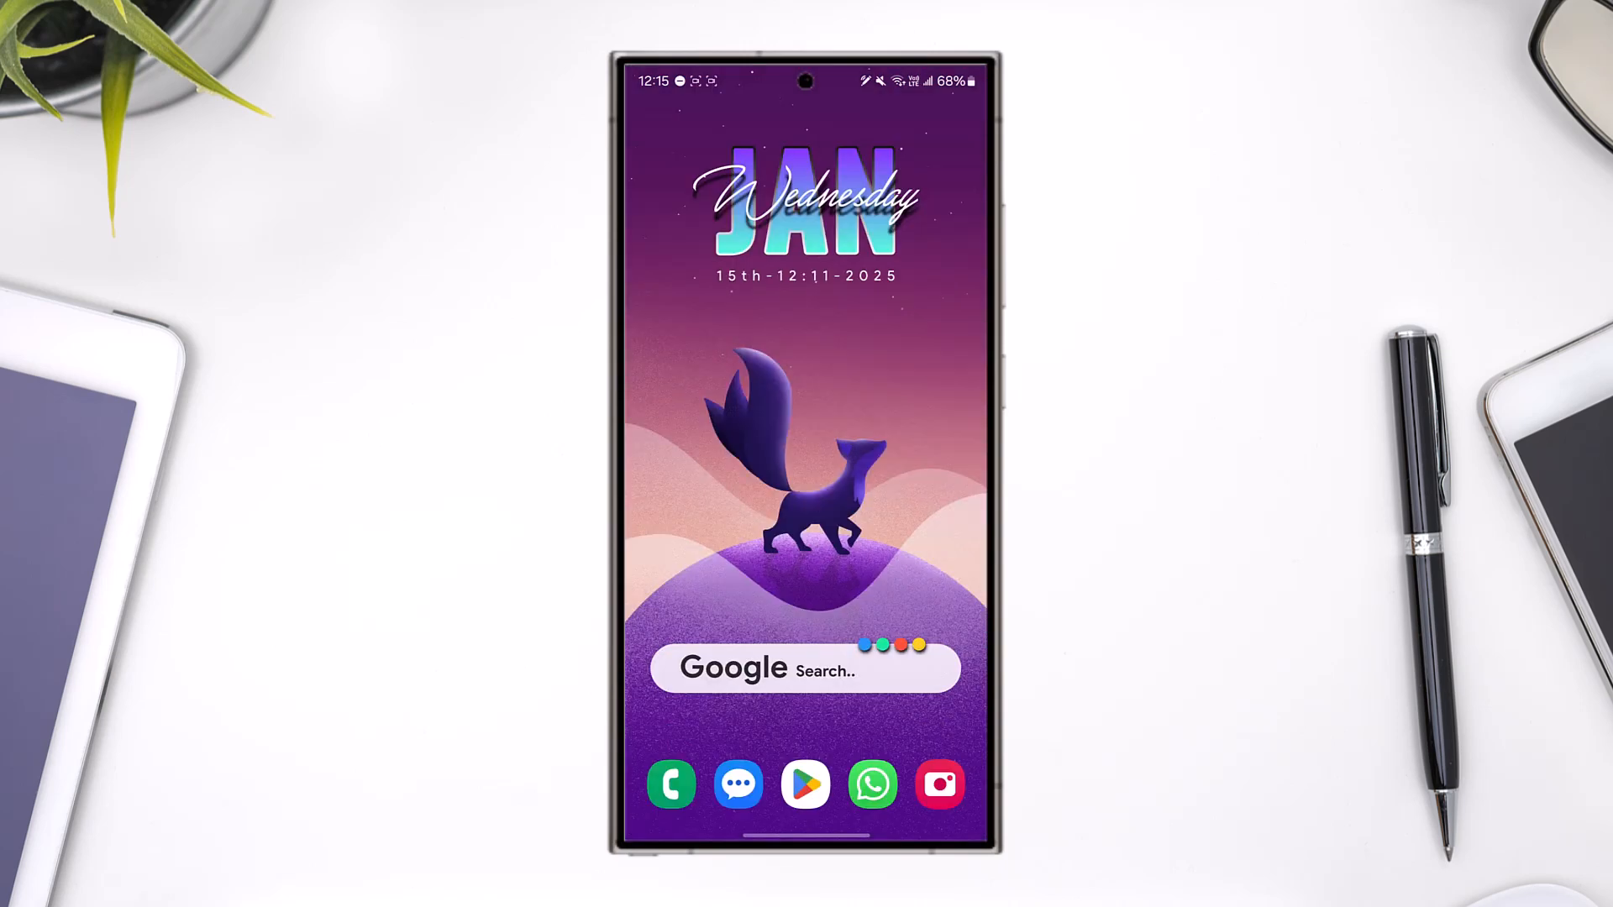